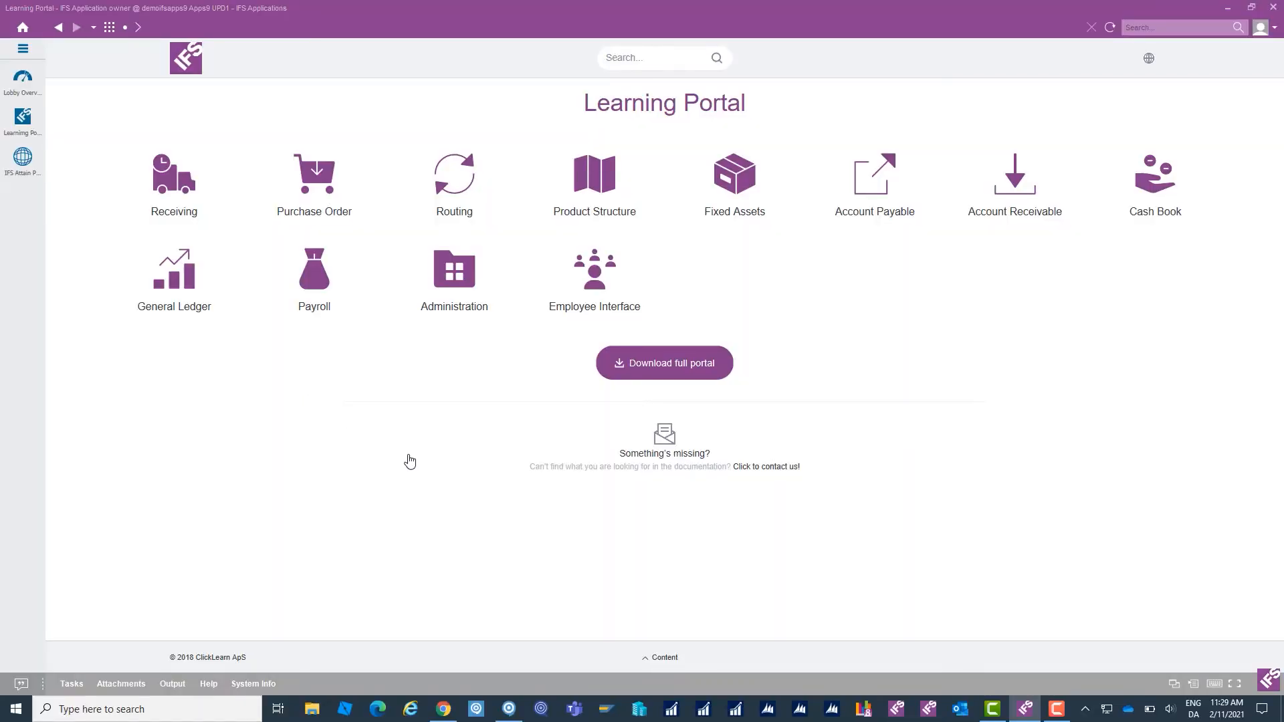
mouse_move(314, 184)
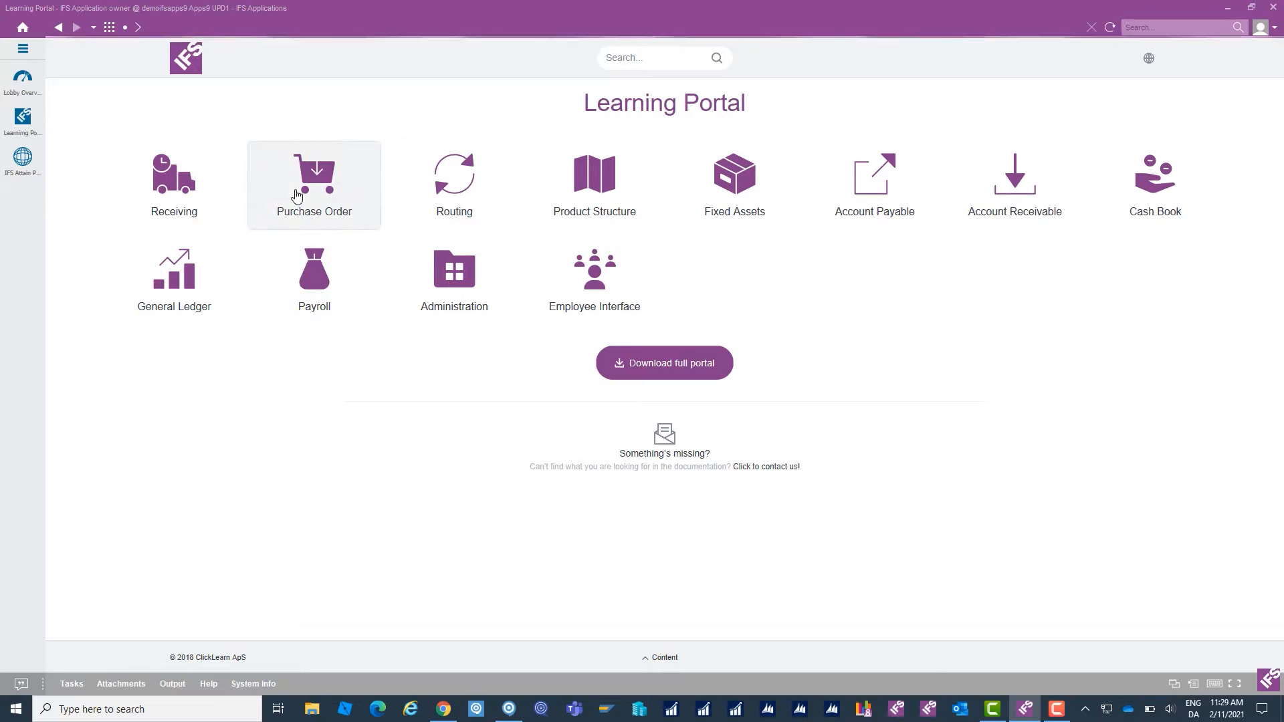
Open the Purchase Order tile on the Learning Portal home page
click(314, 182)
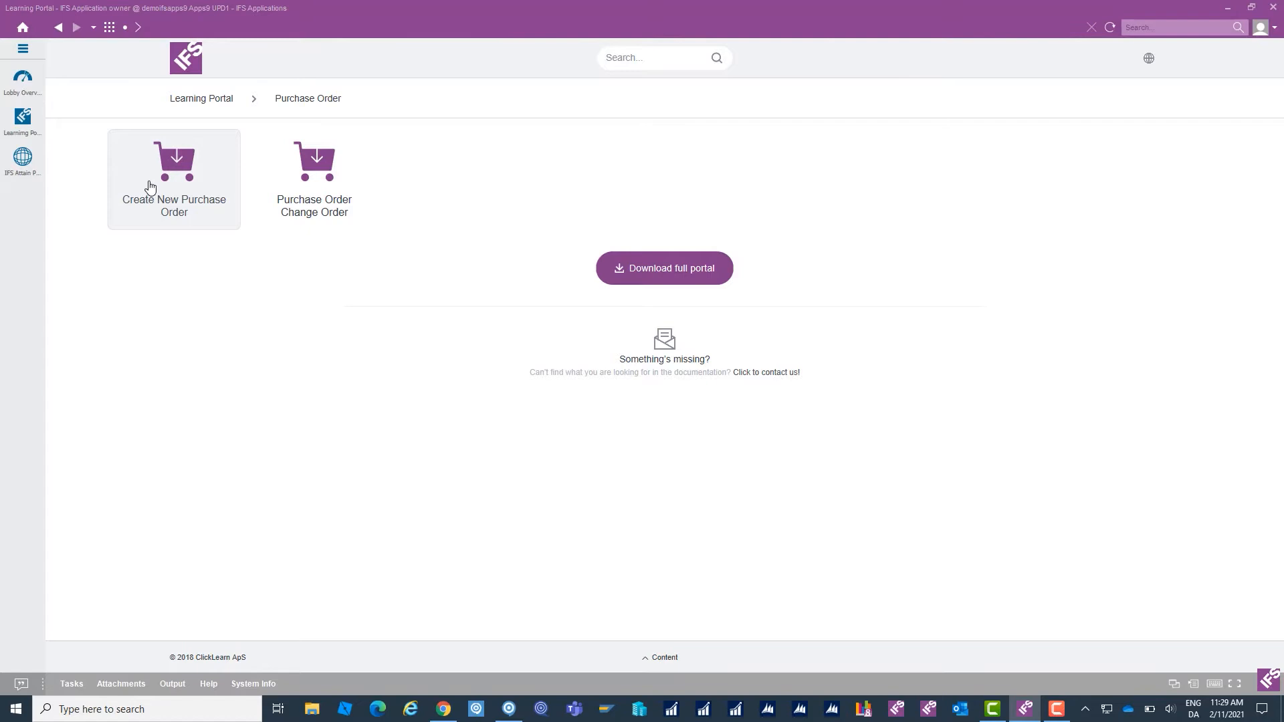
Open the Create New Purchase Order tile to show its illustrated HTML guide
click(174, 178)
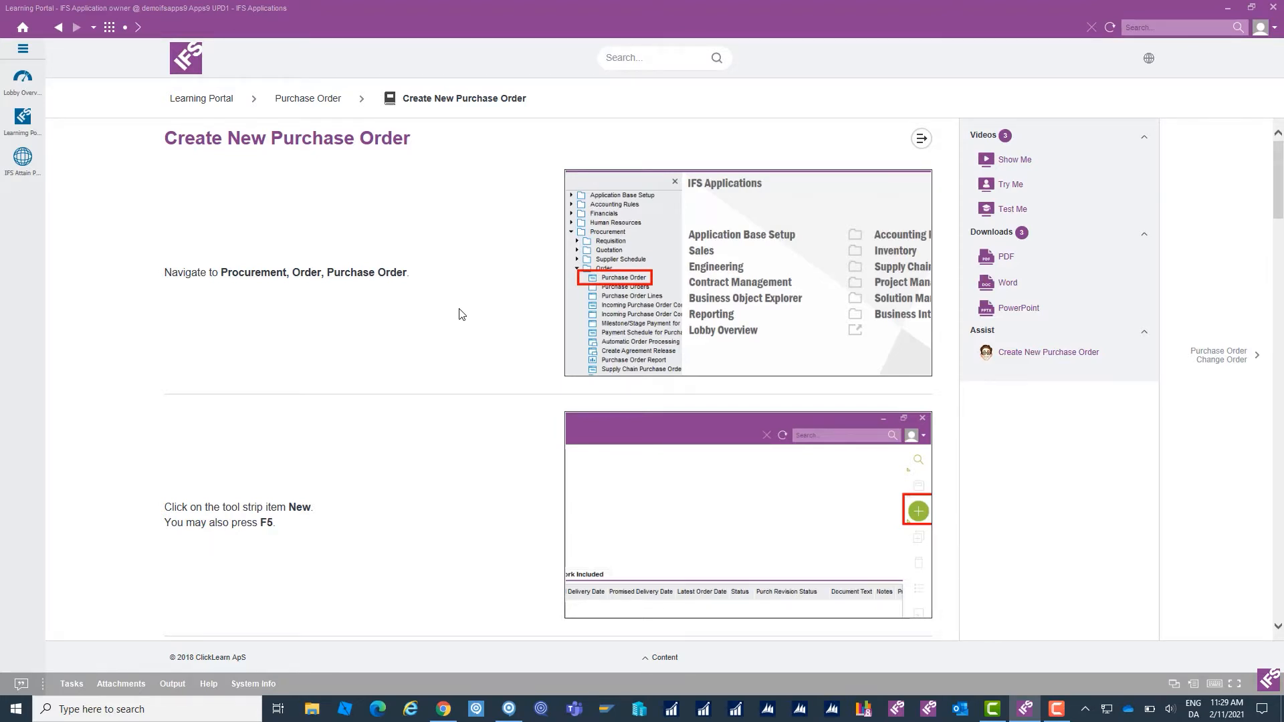
mouse_move(475, 320)
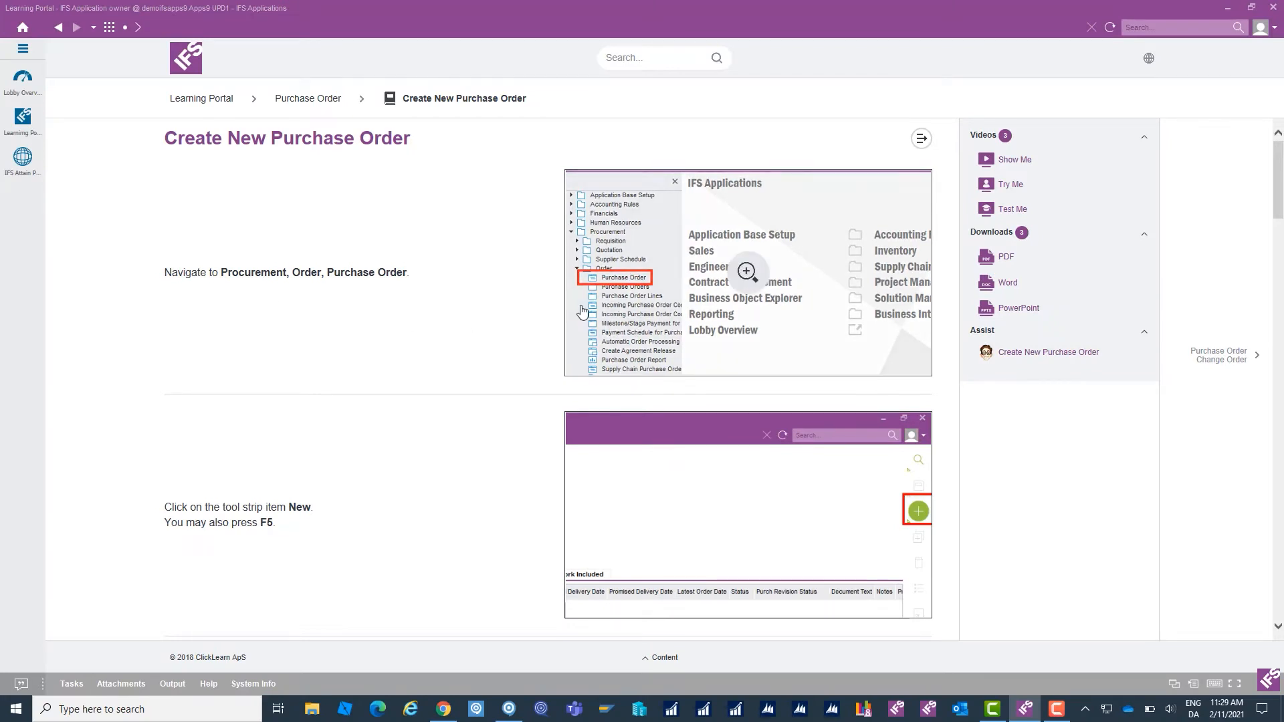
scroll(down, 3)
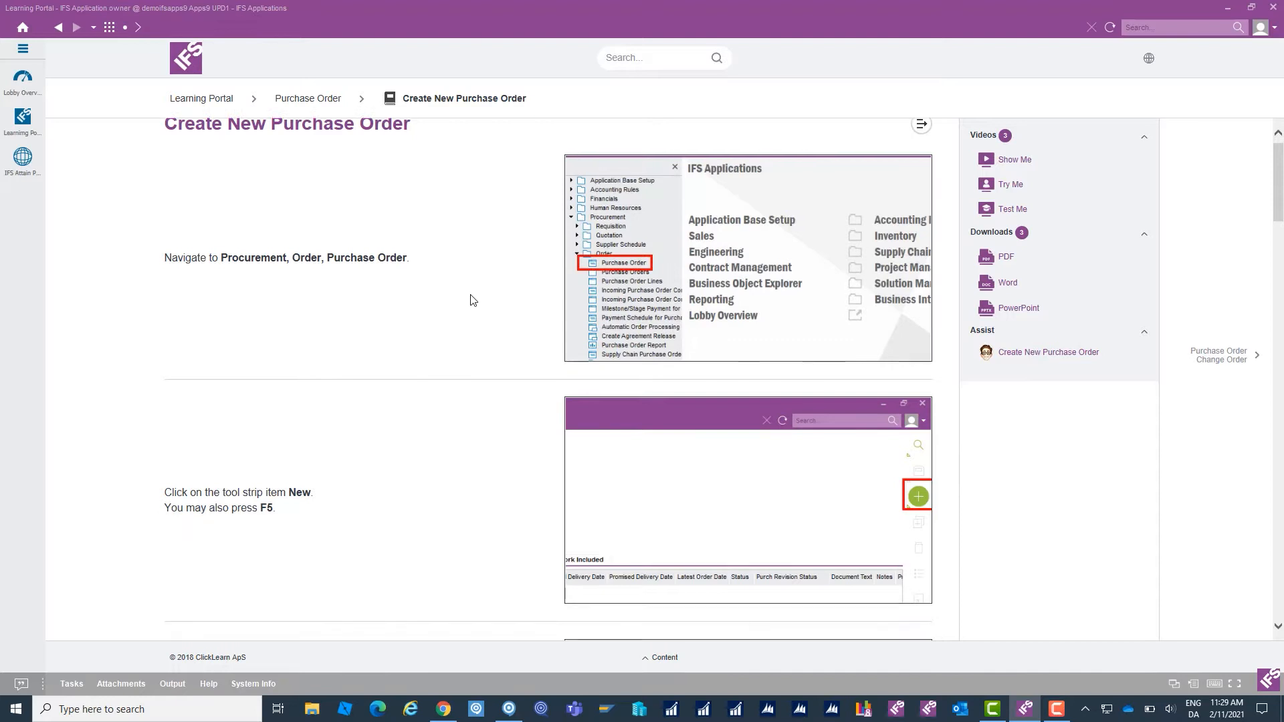
scroll(down, 3)
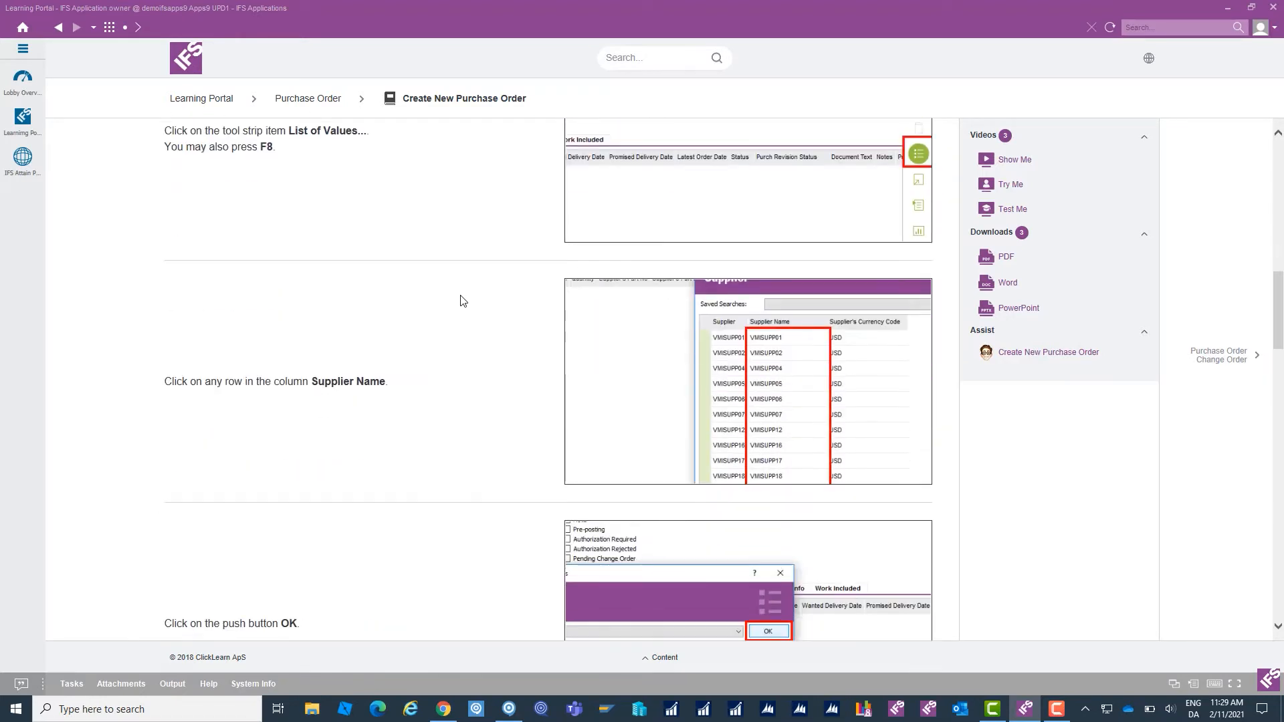
scroll(down, 3)
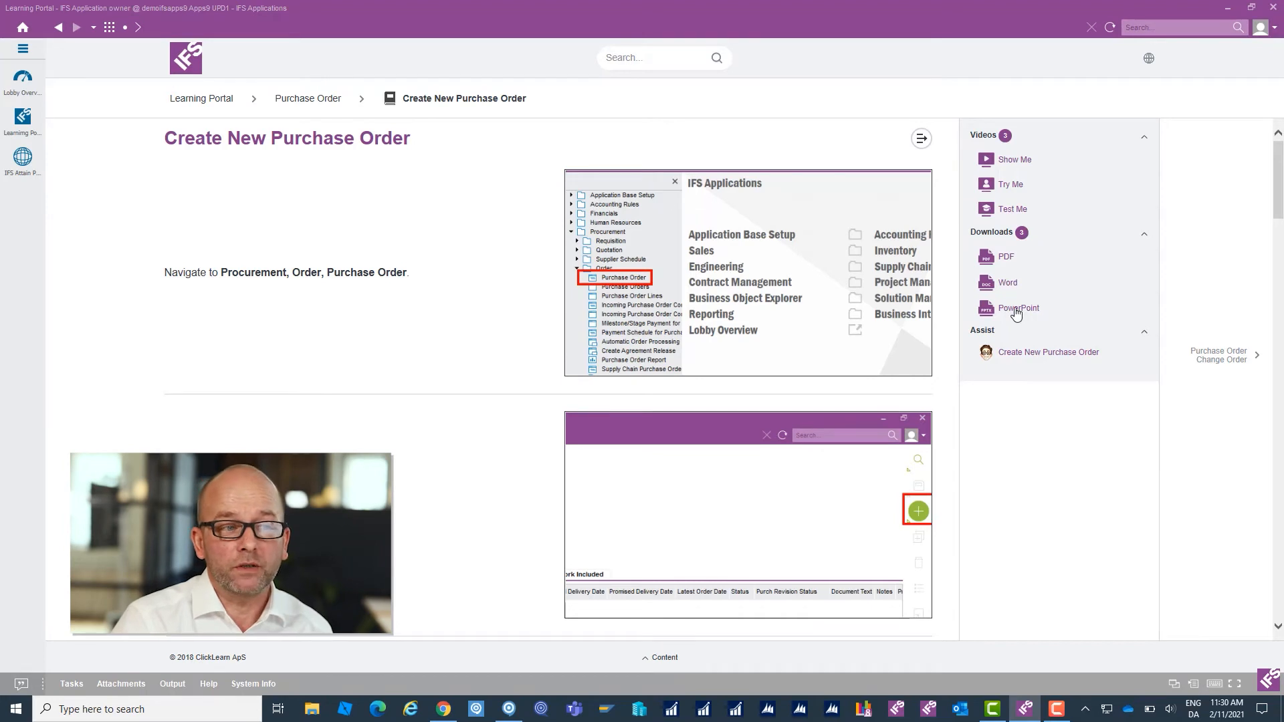
Download the guide as a PowerPoint file and open it immediately
click(1018, 308)
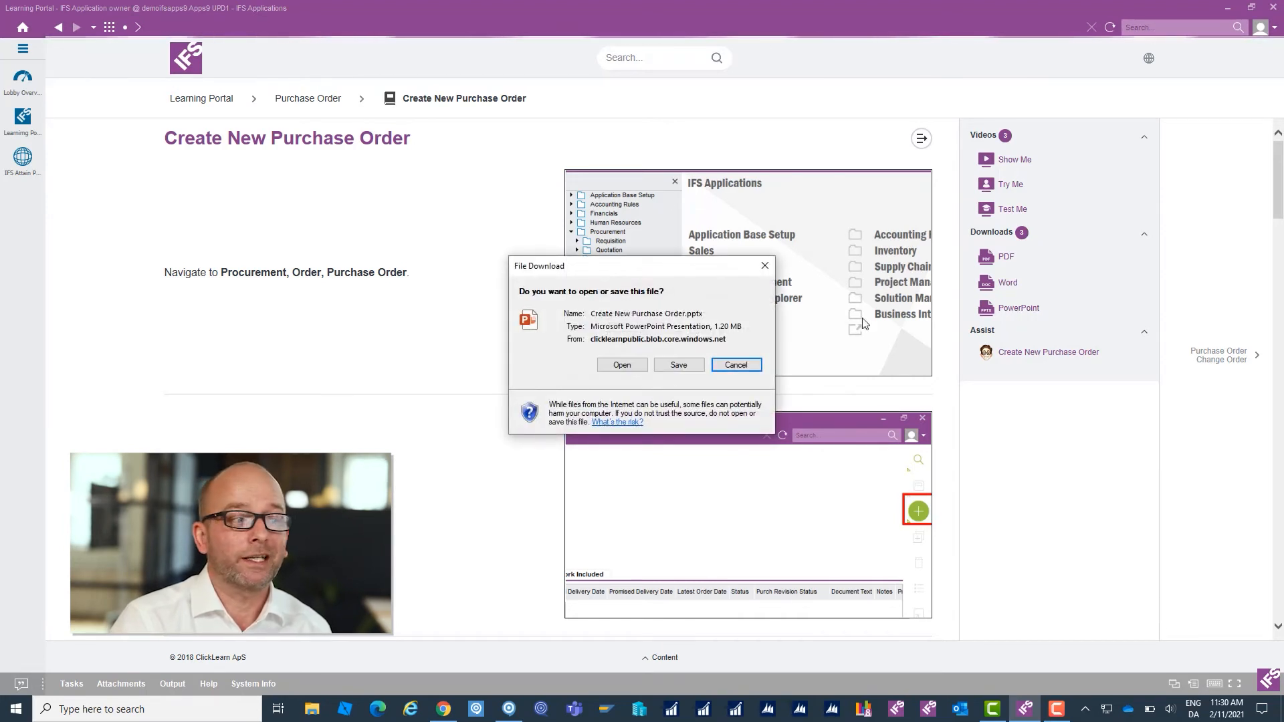
click(734, 364)
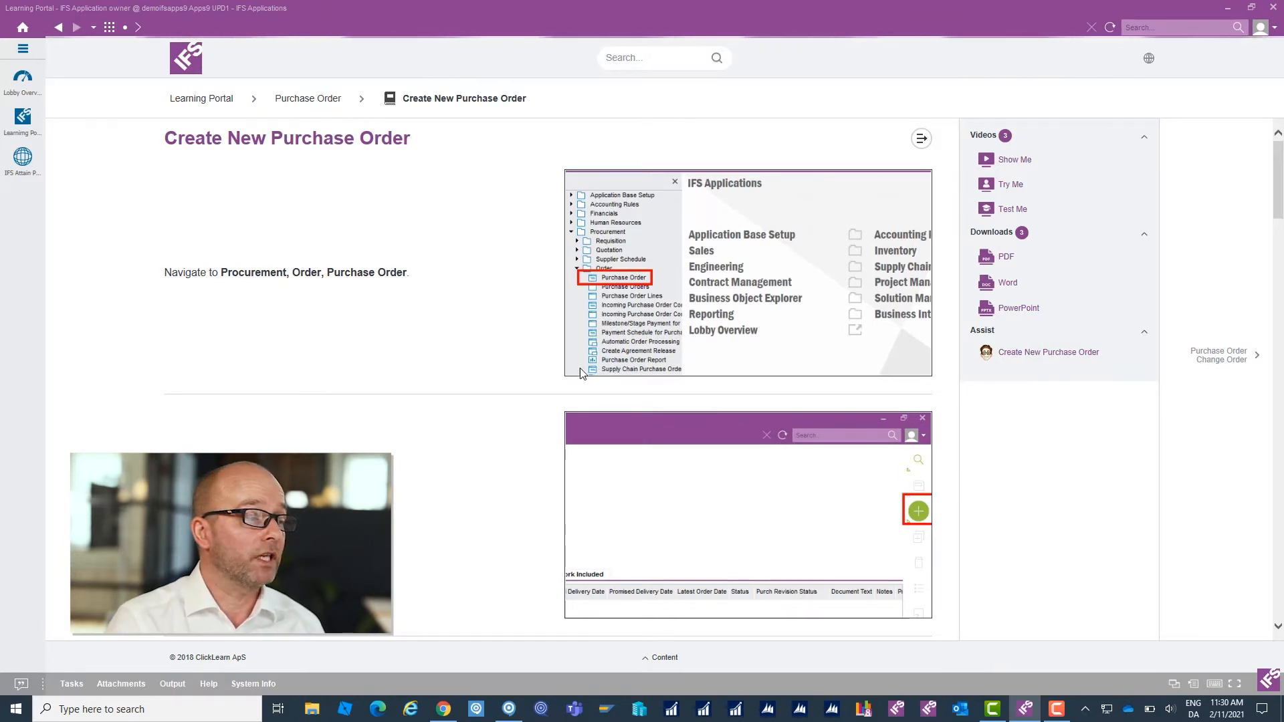
mouse_move(507, 385)
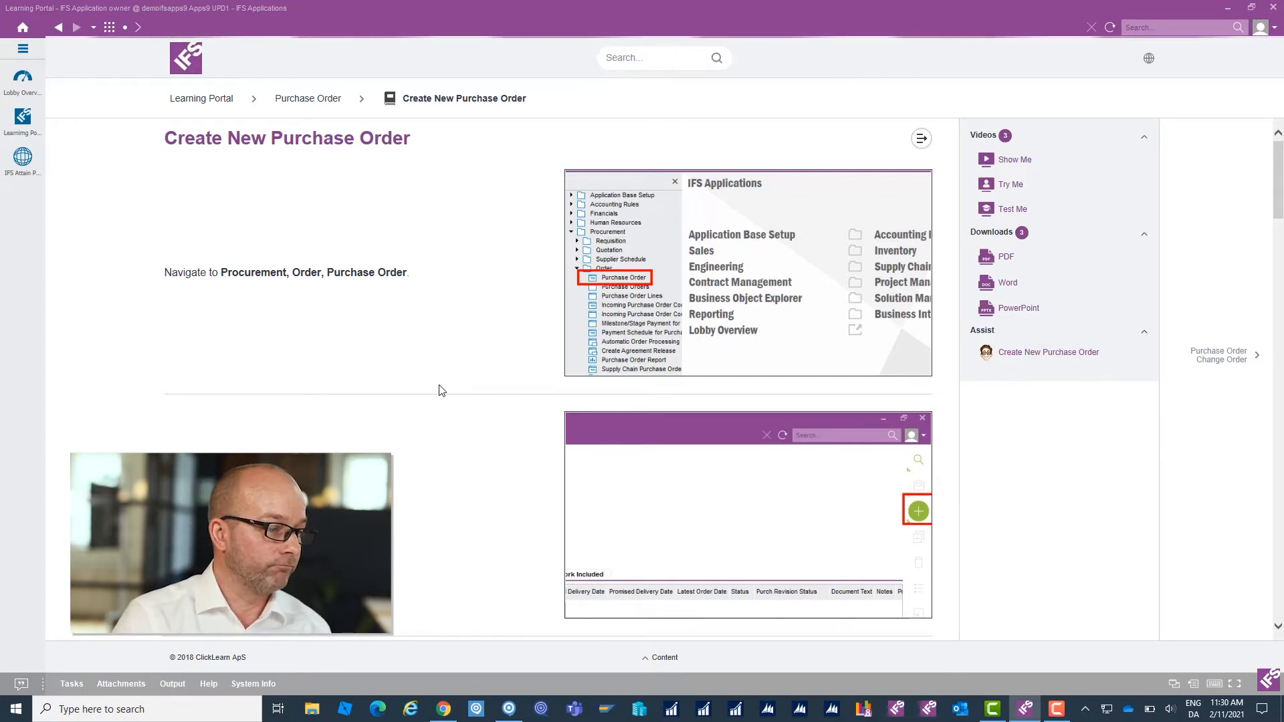
Browse the 12 slides of the downloaded deck, then close PowerPoint
click(1056, 709)
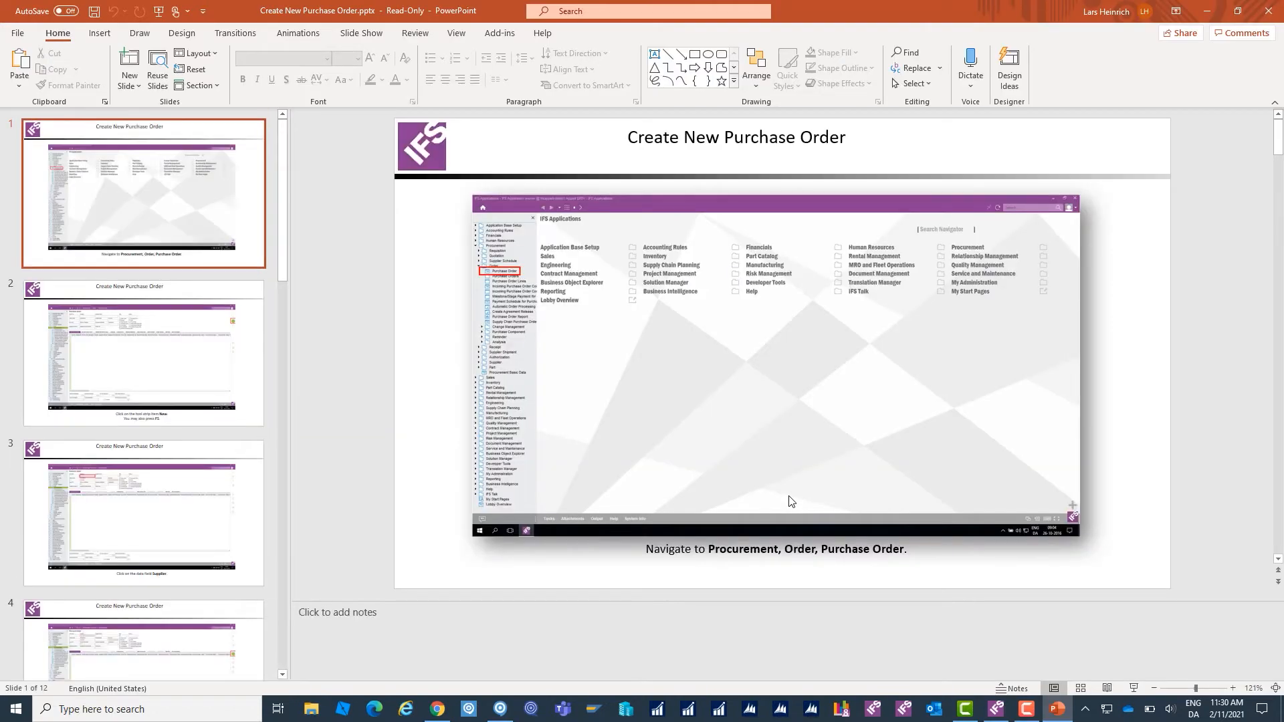
mouse_move(365, 363)
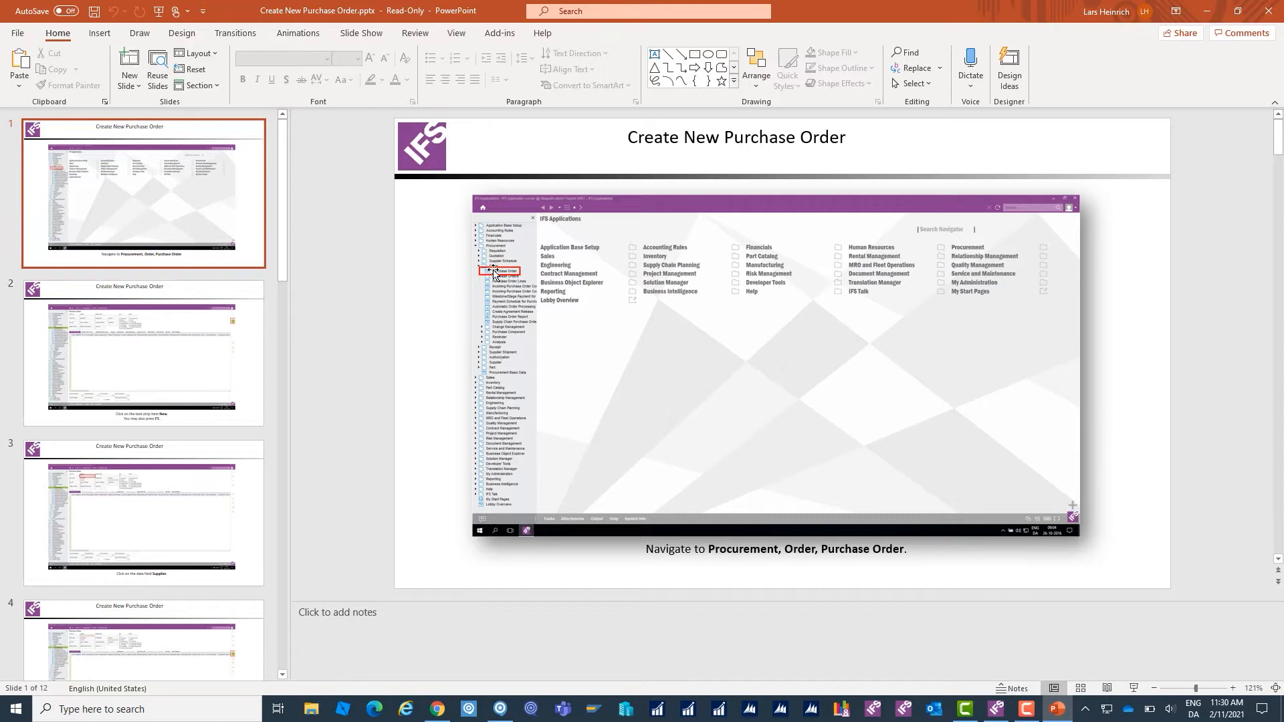
mouse_move(633, 518)
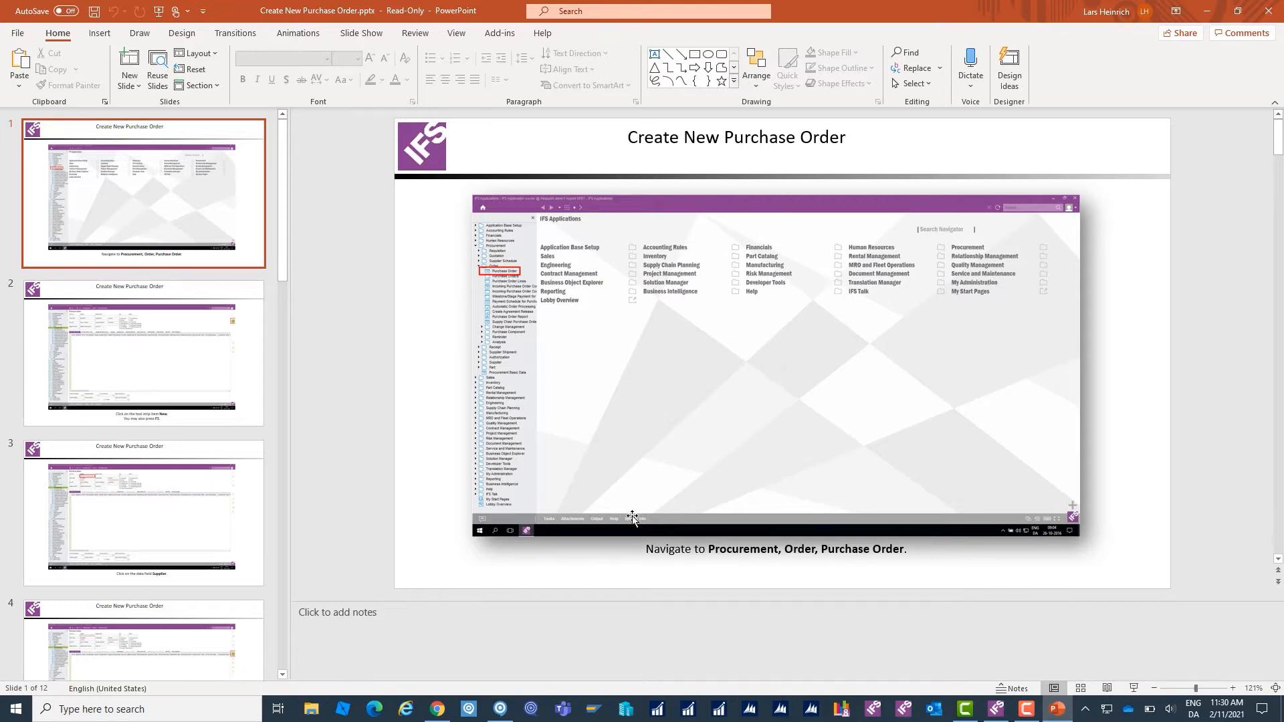
mouse_move(718, 554)
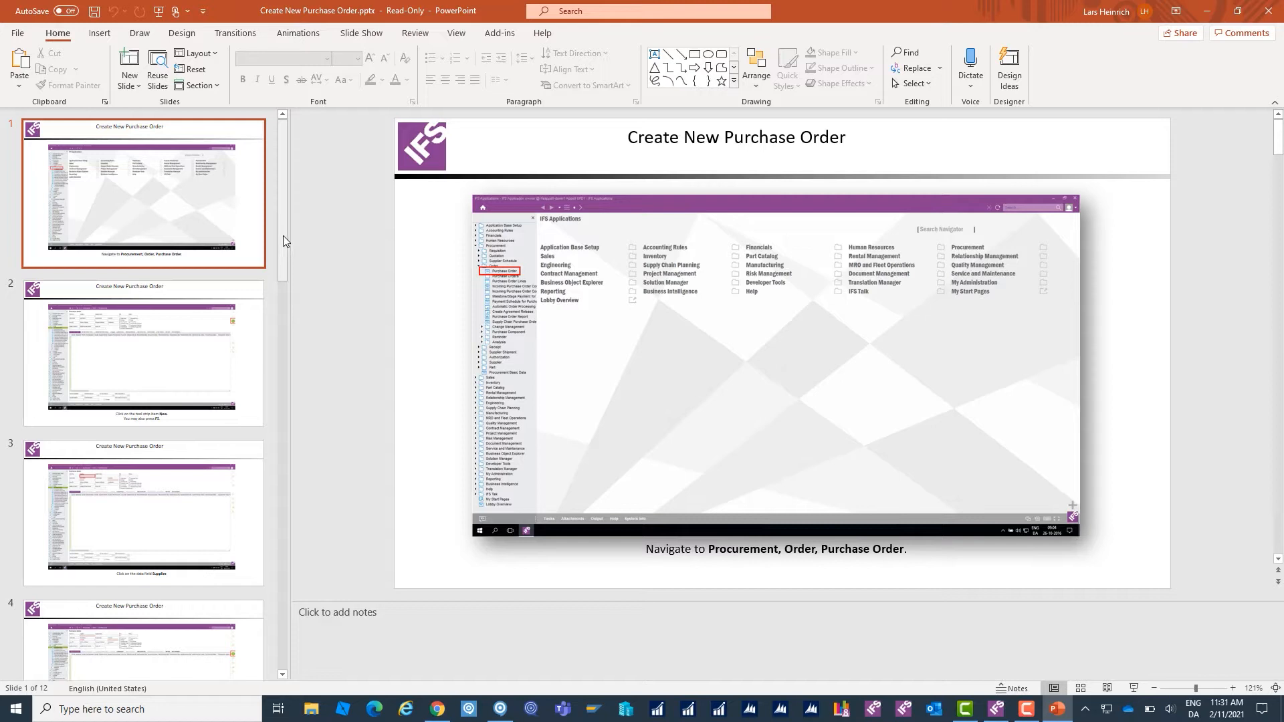
scroll(down, 3)
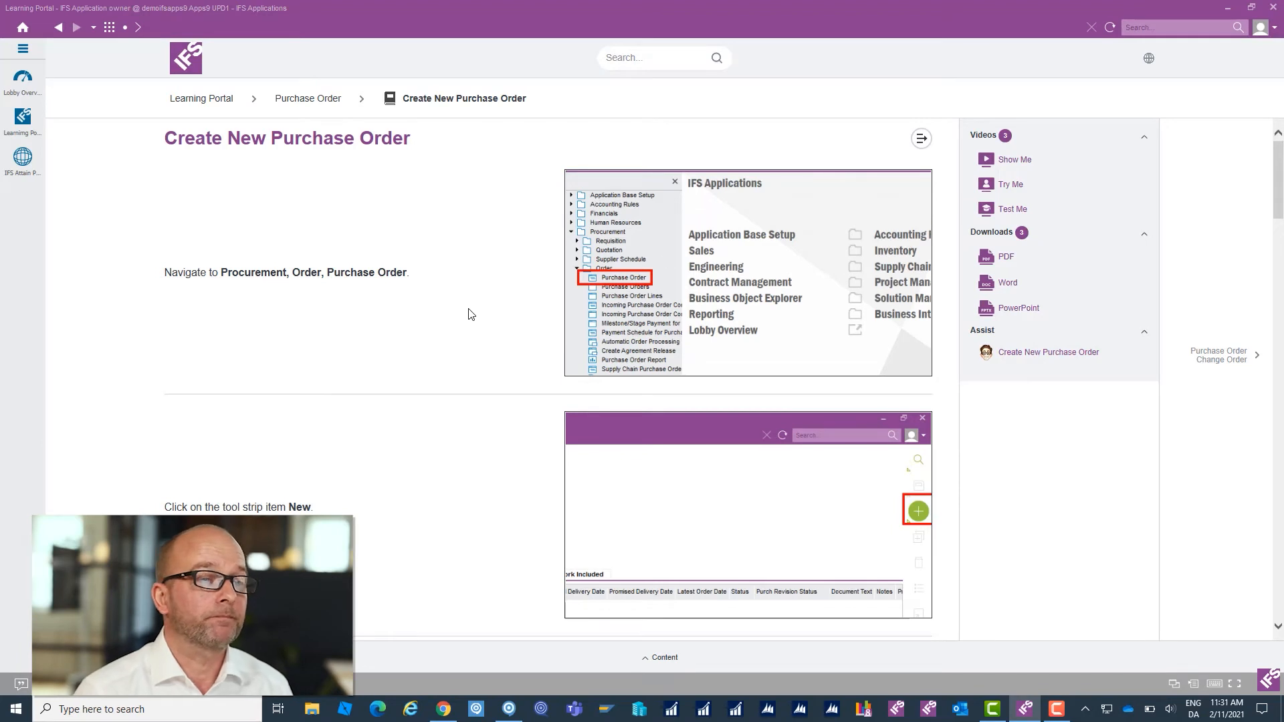
mouse_move(1011, 161)
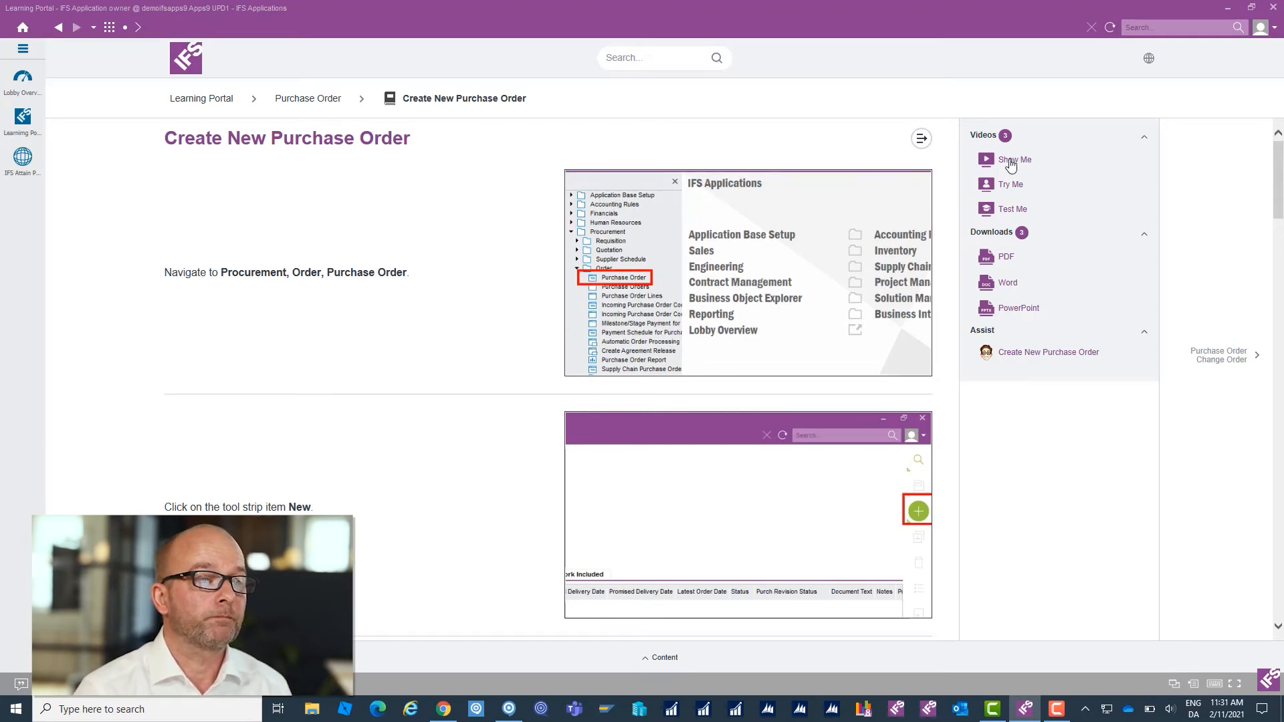
Watch the Show Me video, close the player, and launch Try Me practice
click(1014, 160)
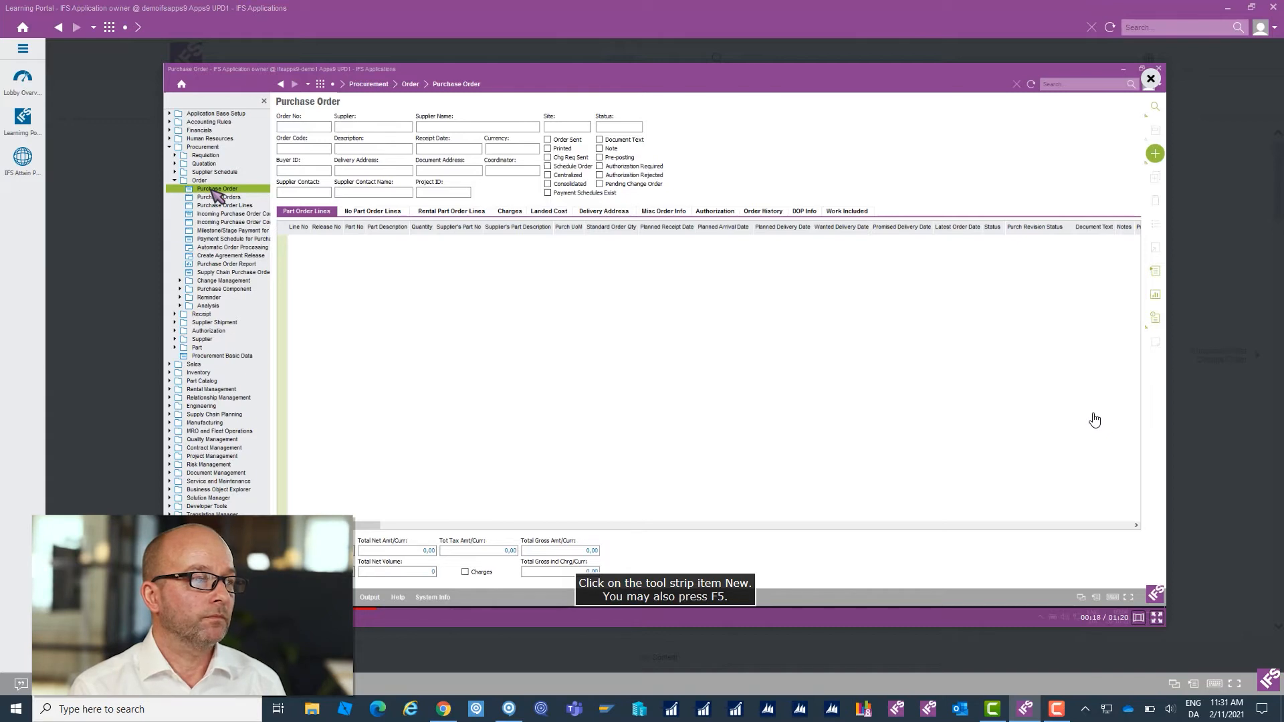
mouse_move(1004, 165)
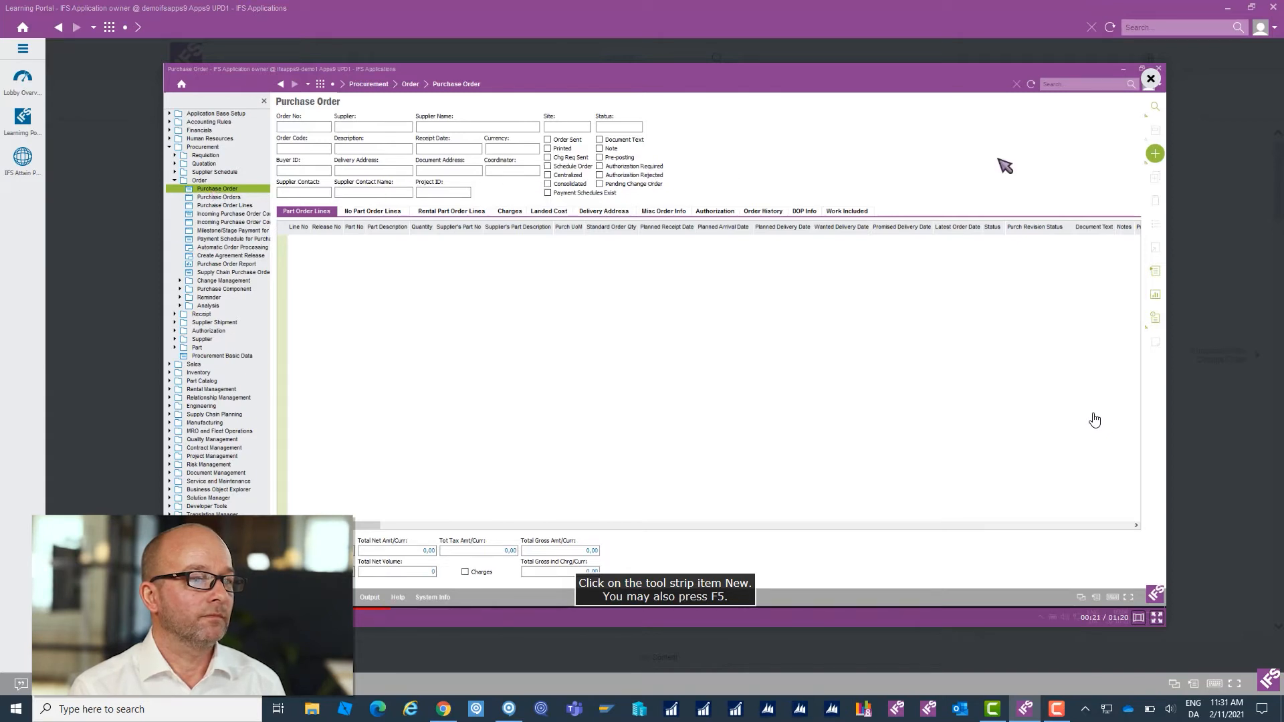
click(1156, 155)
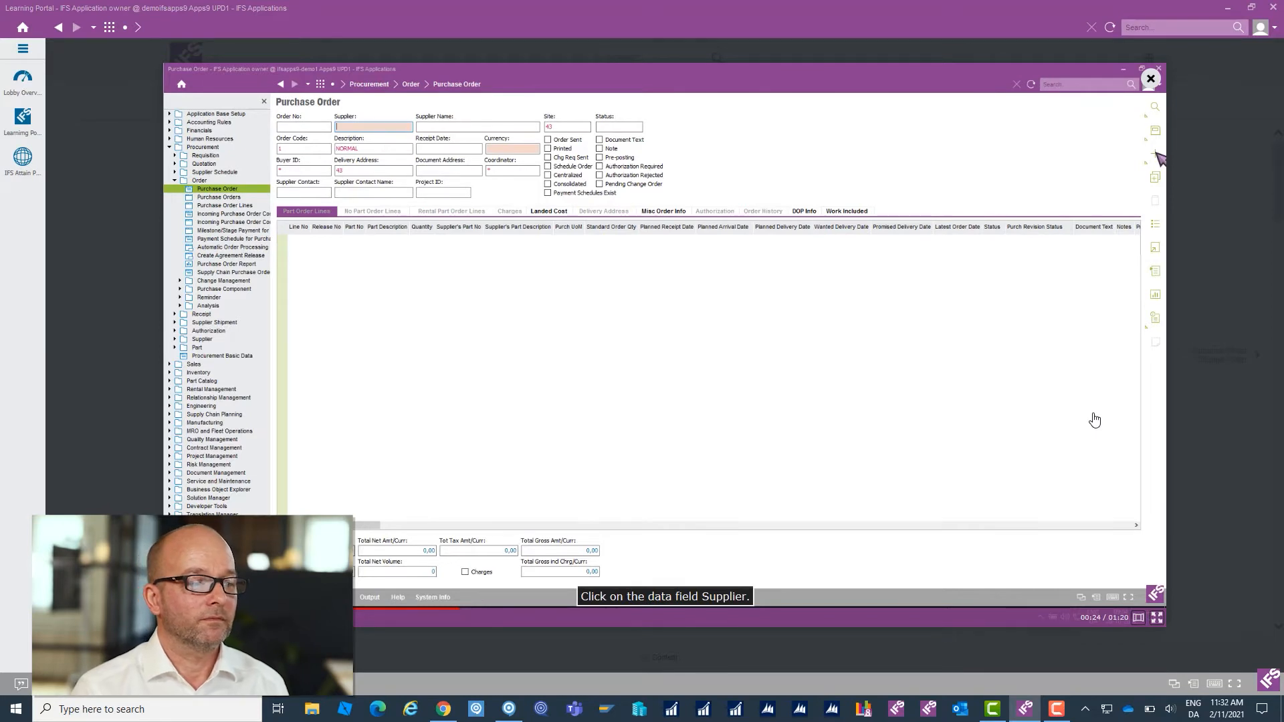
mouse_move(1102, 242)
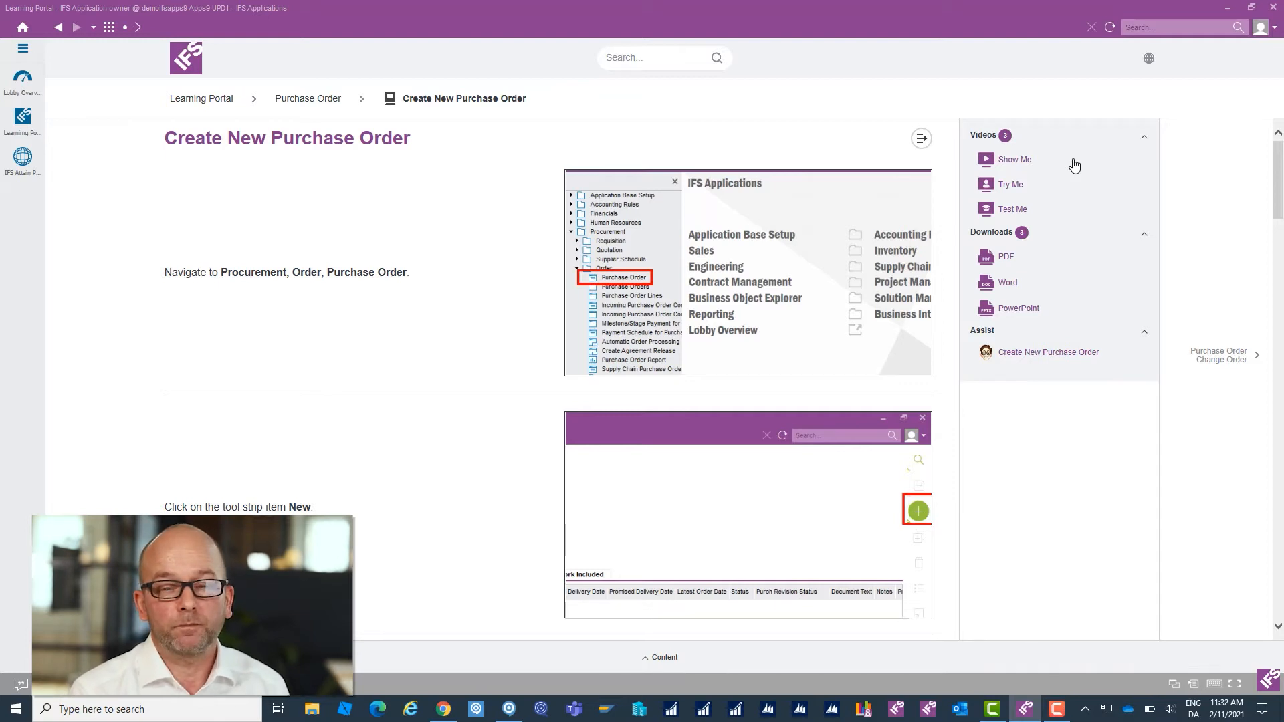
mouse_move(1010, 190)
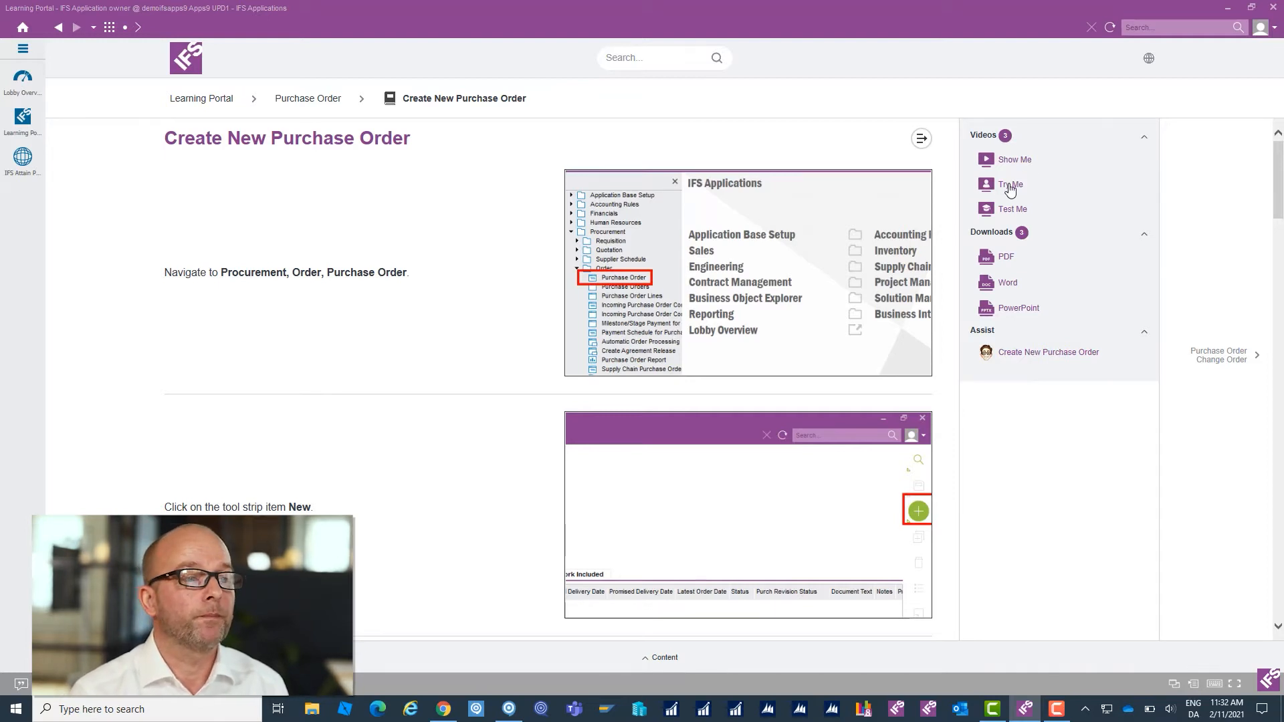
click(1010, 185)
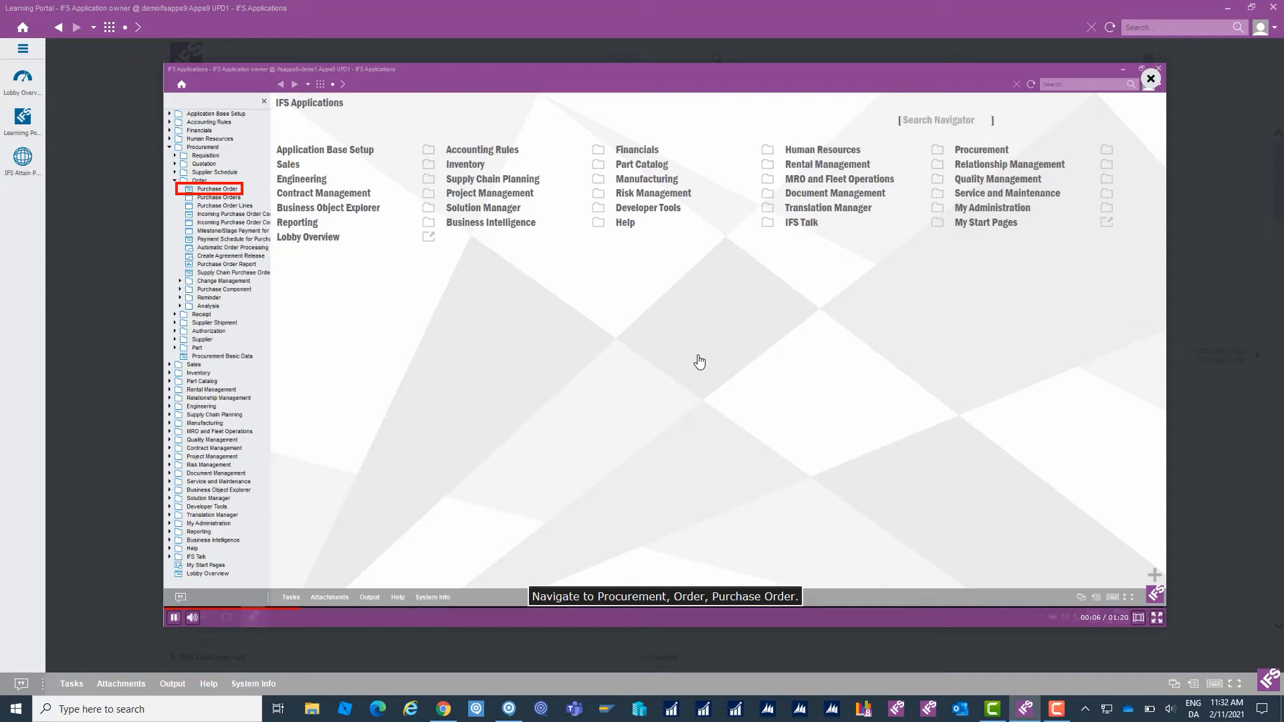
mouse_move(216, 242)
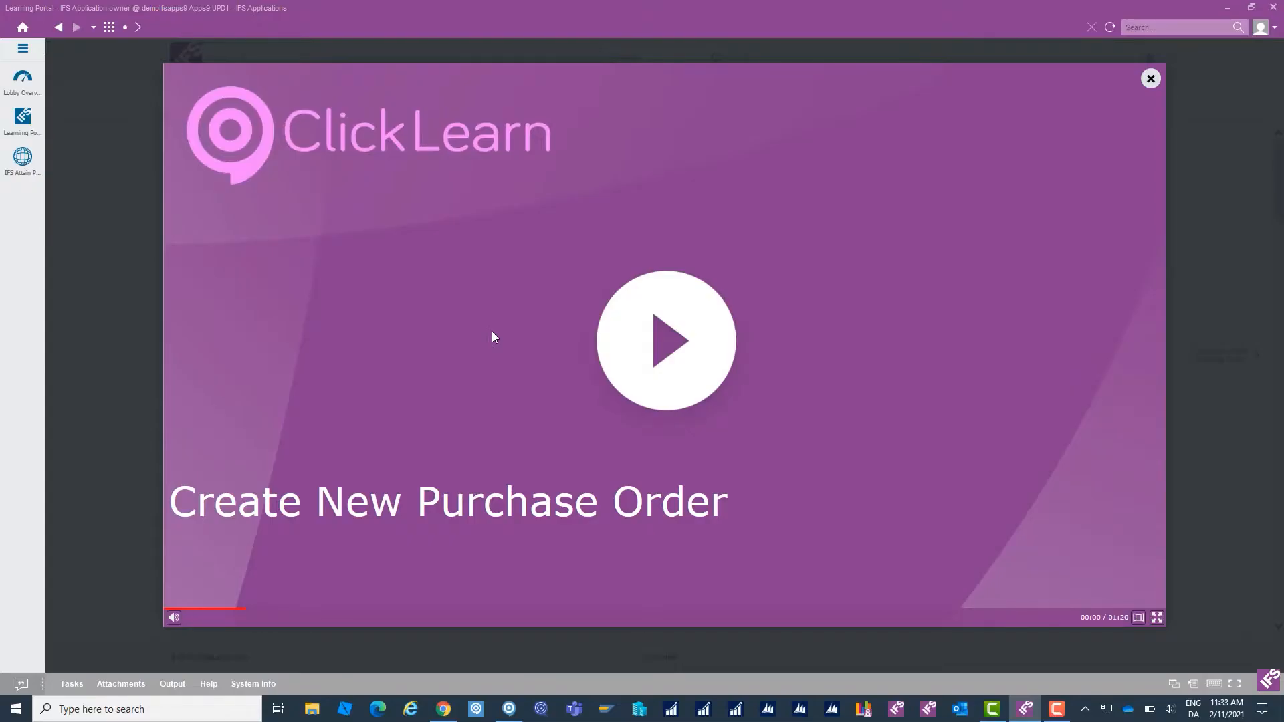
mouse_move(495, 353)
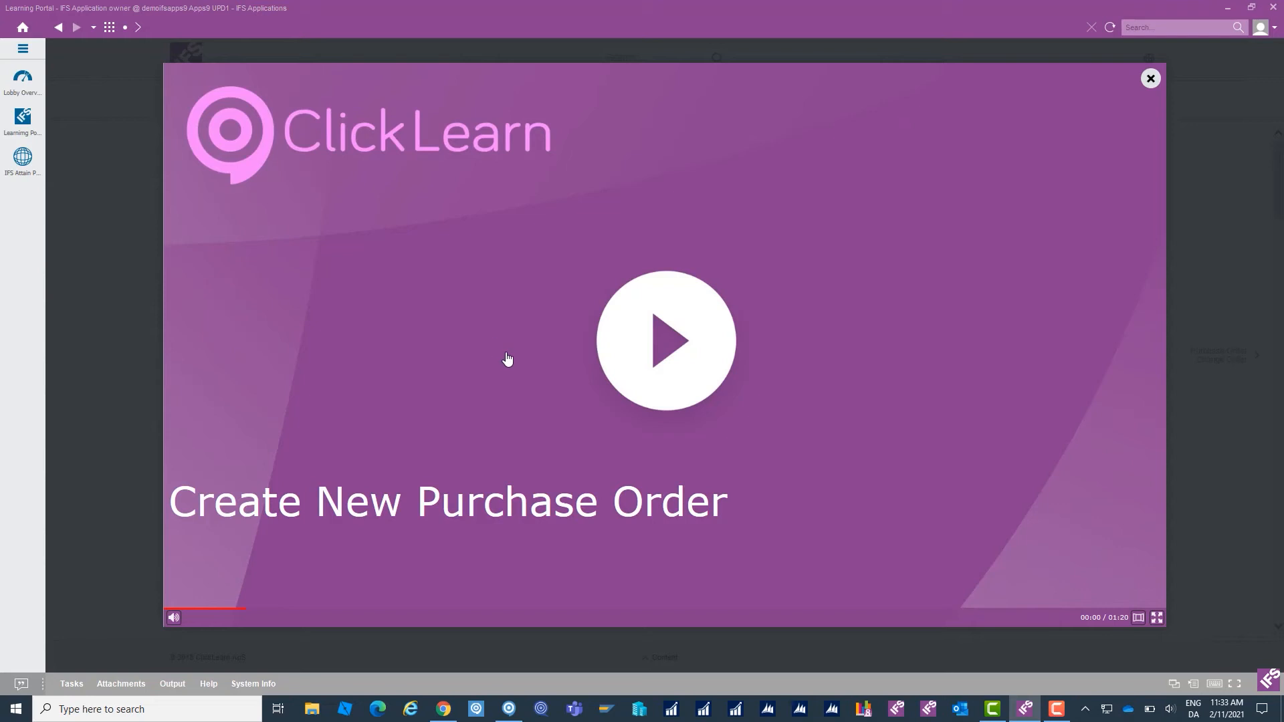
mouse_move(508, 358)
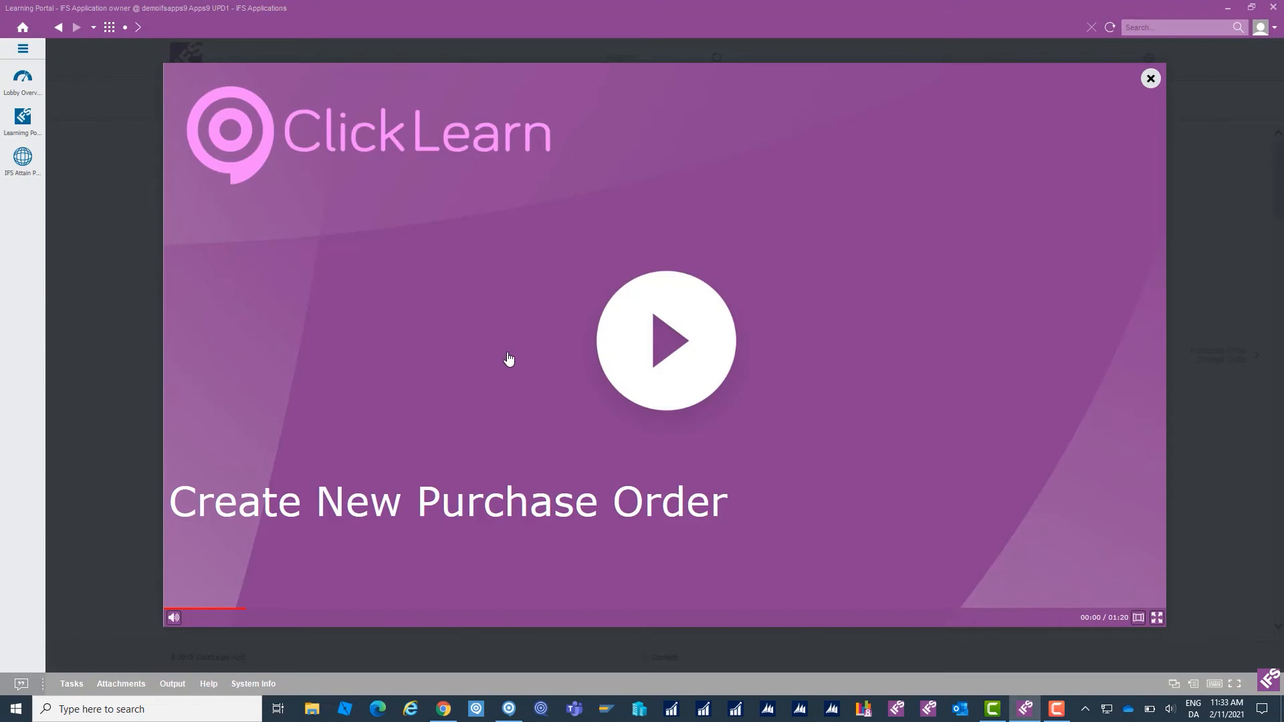
mouse_move(509, 358)
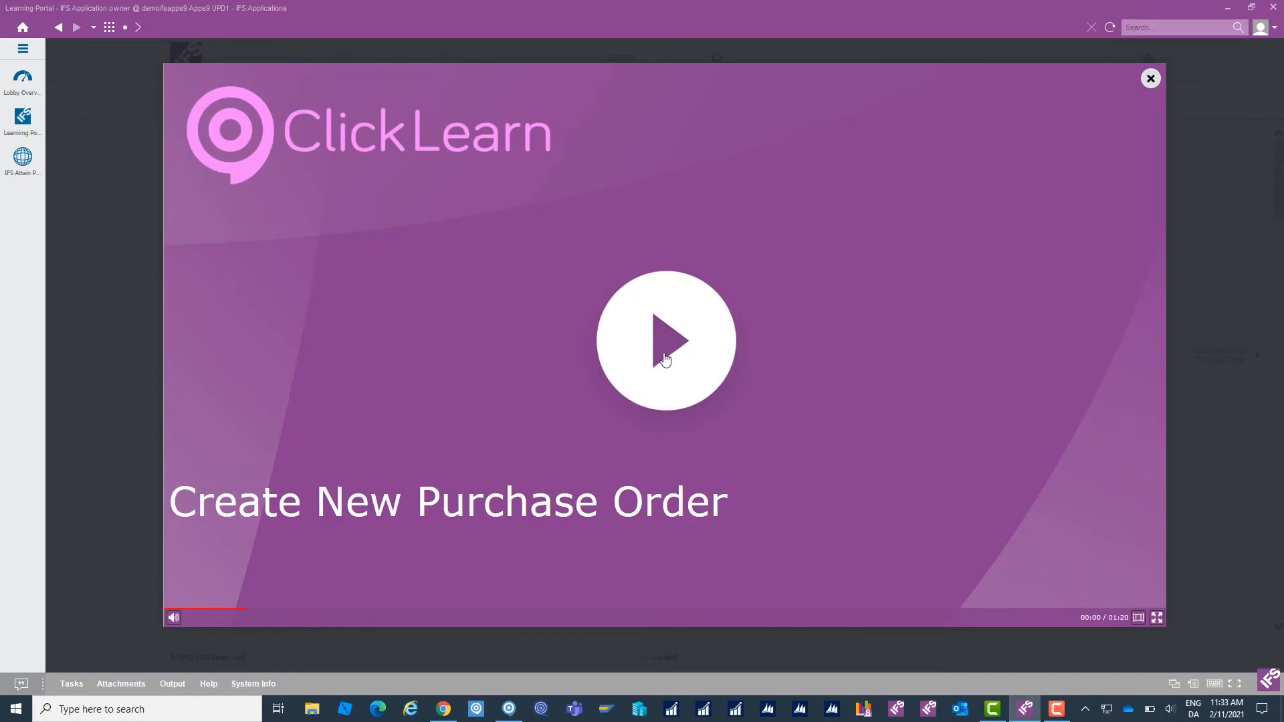
Start the Create New Purchase Order test with the large play button
click(665, 340)
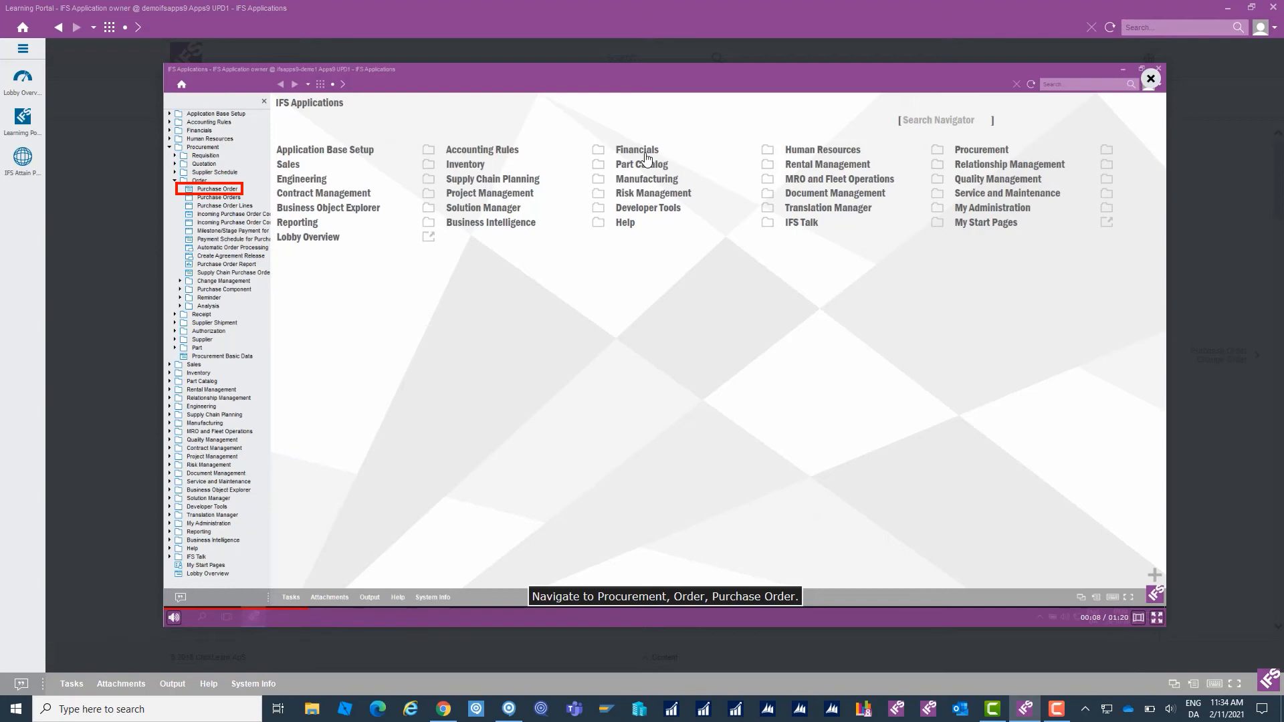
mouse_move(552, 166)
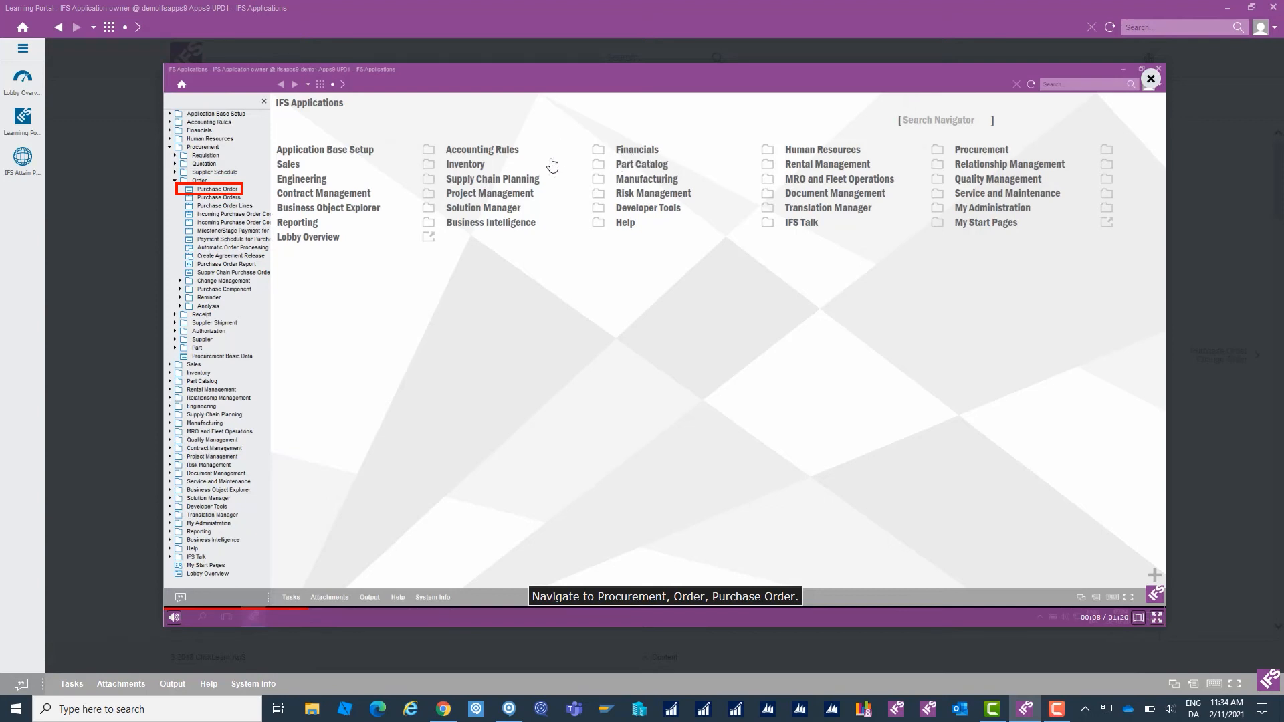
mouse_move(551, 174)
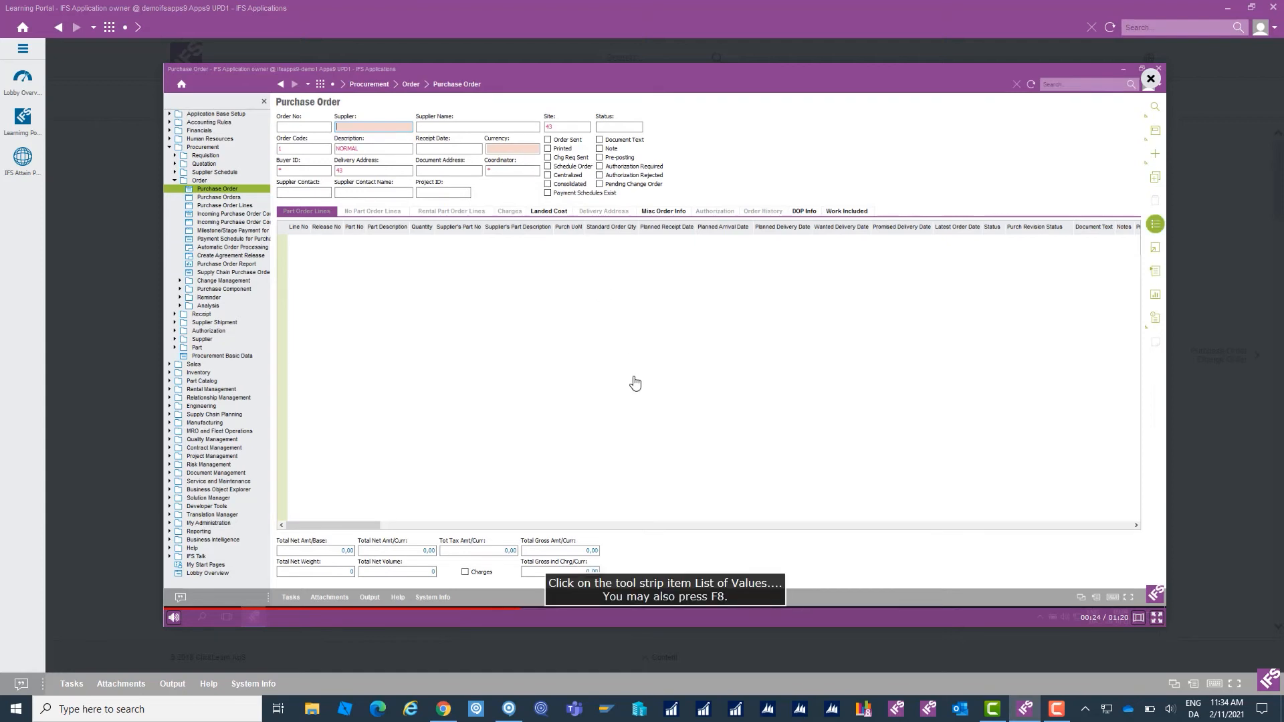
mouse_move(587, 340)
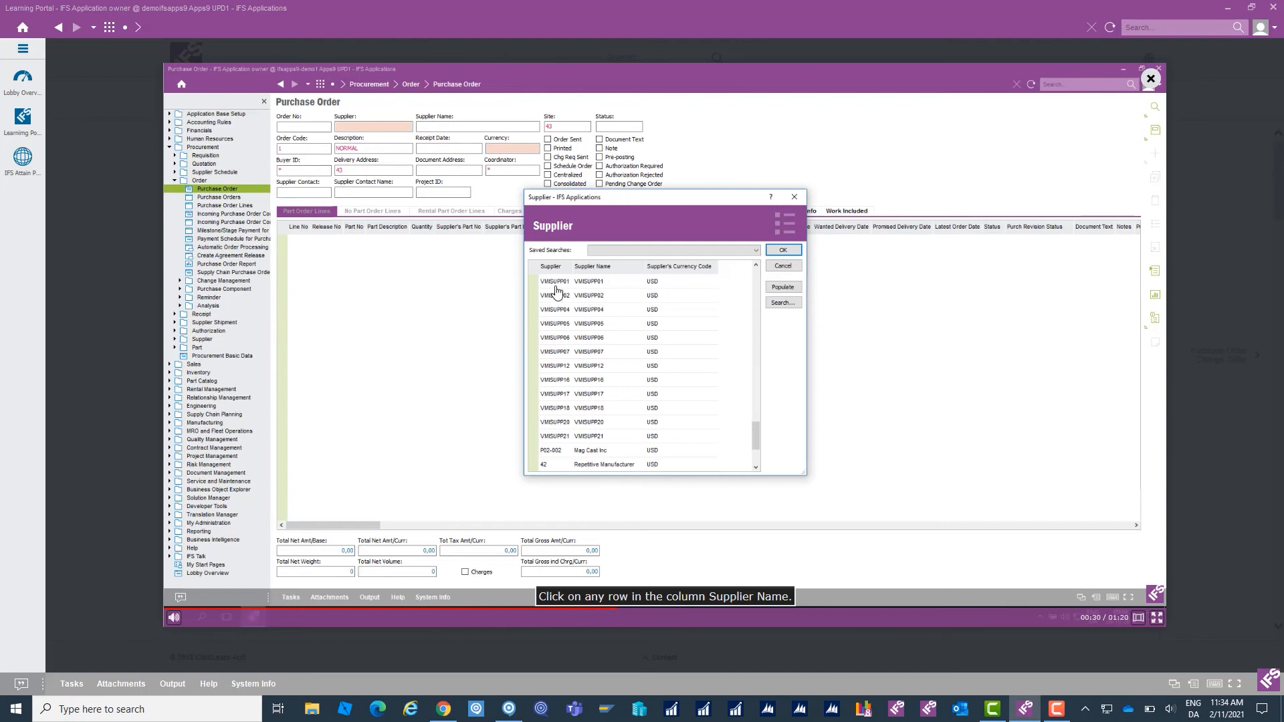
mouse_move(596, 297)
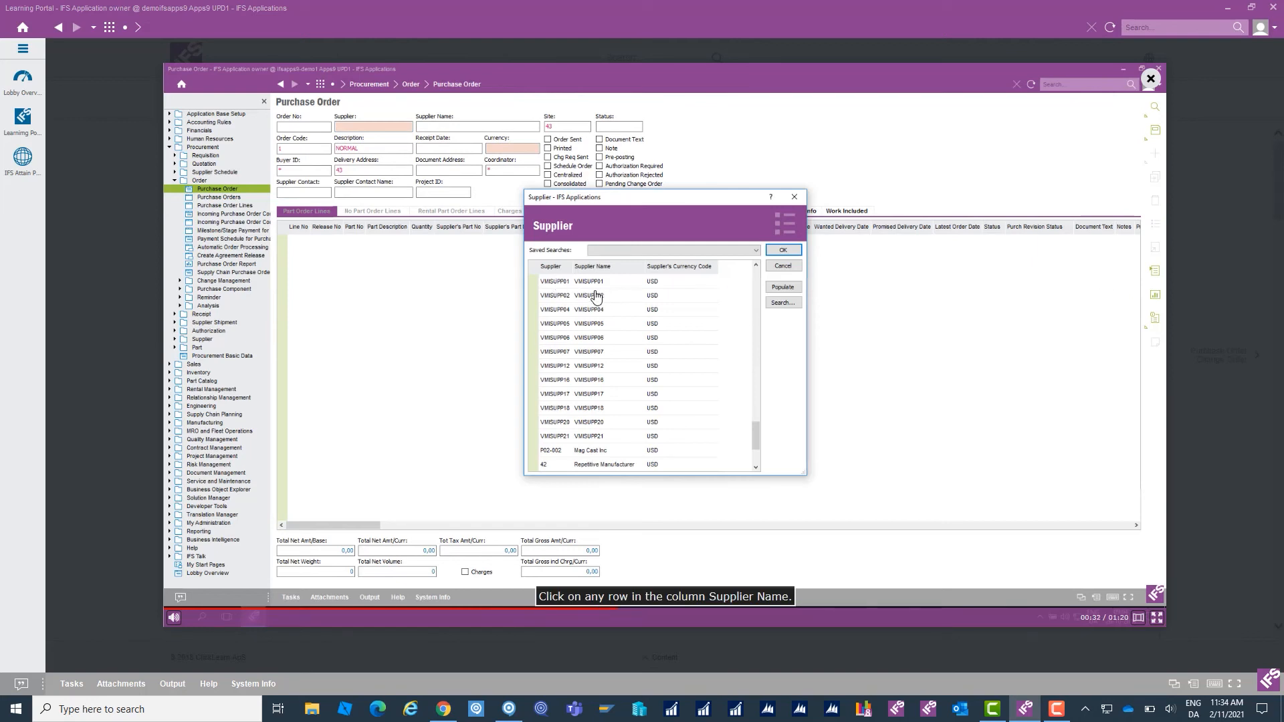
Pick supplier VMISUPP01 from the List of Values and confirm with OK
click(588, 281)
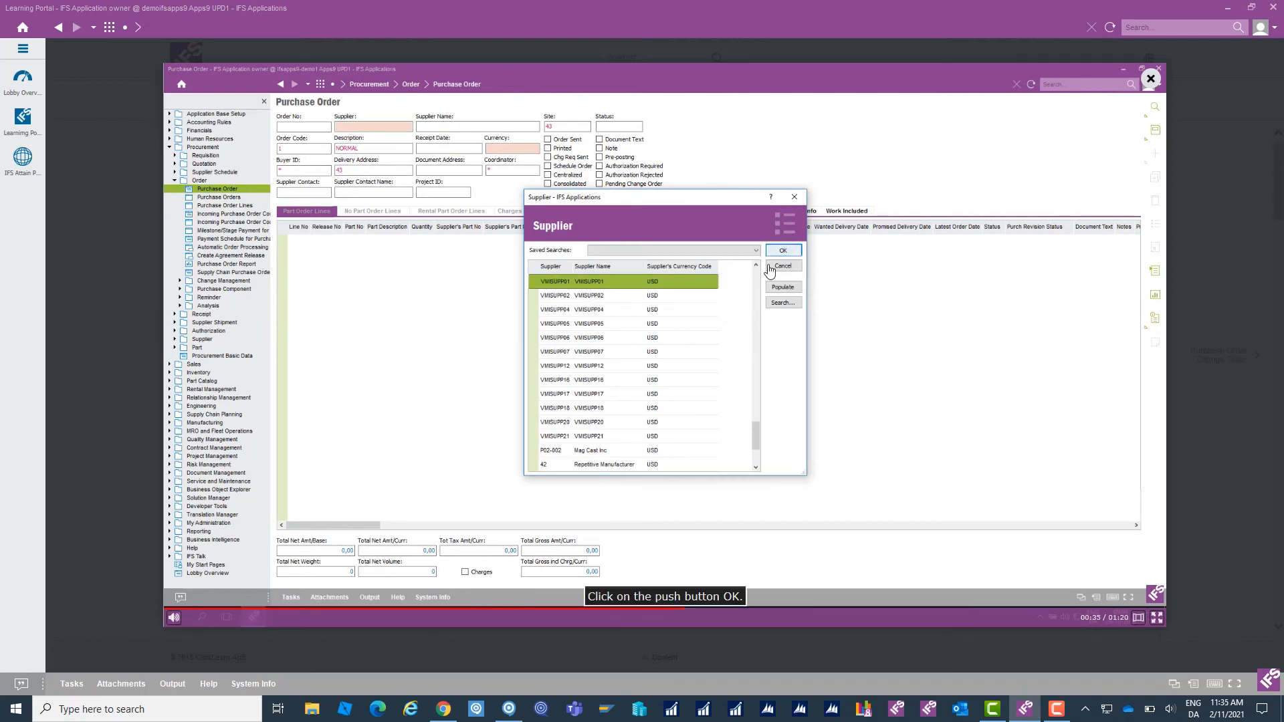
click(781, 251)
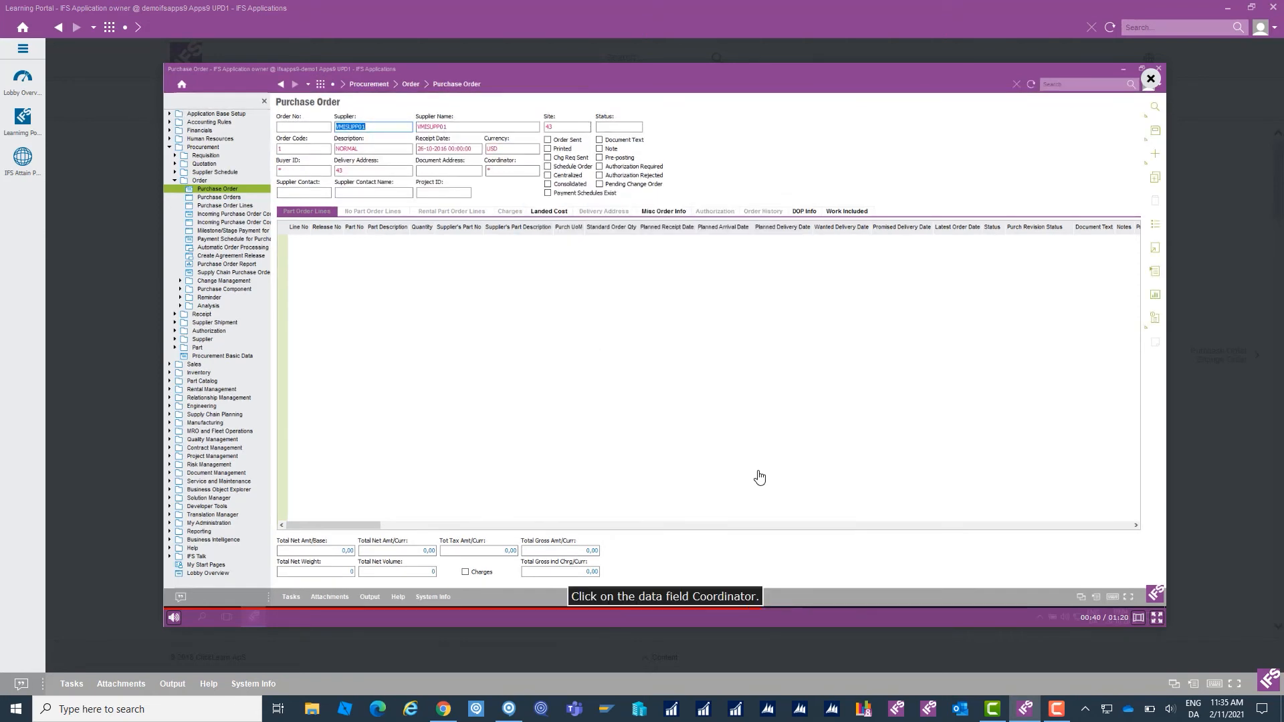
mouse_move(737, 589)
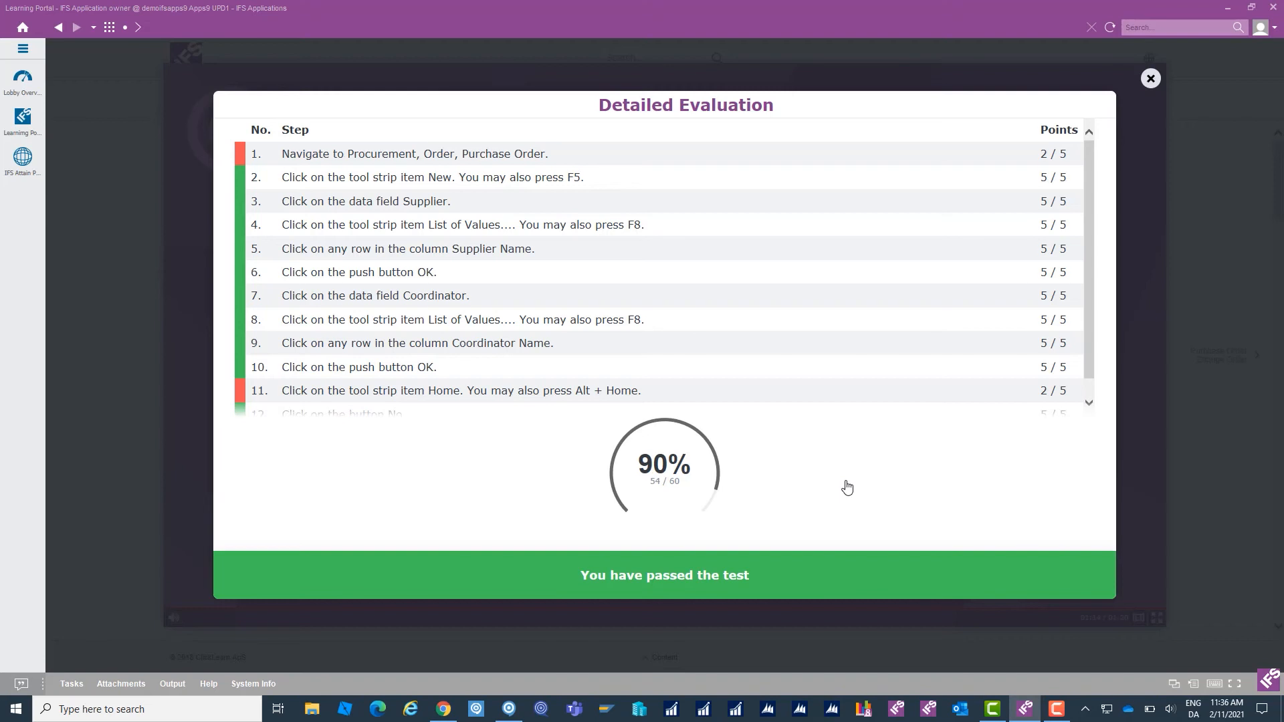
mouse_move(551, 489)
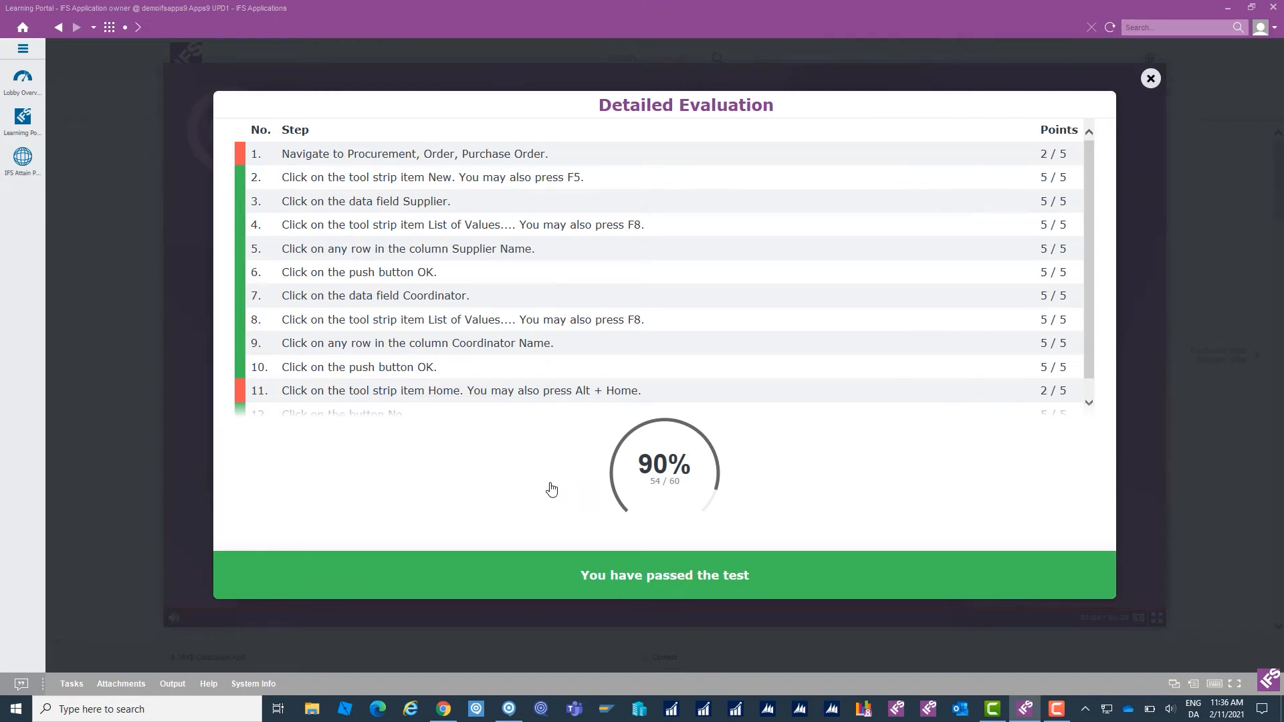
Close the Detailed Evaluation after the 90% passing test result
click(1150, 77)
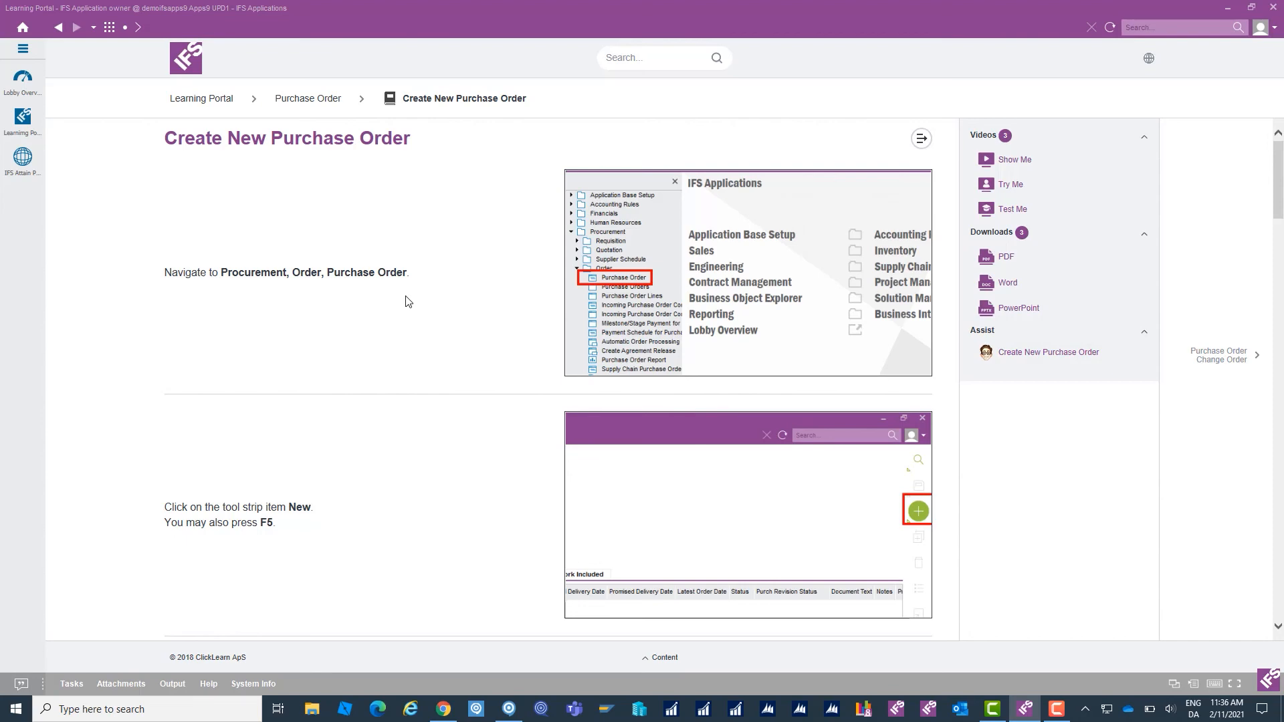
Launch Create New Purchase Order under Assist in the right-hand panel
click(1047, 351)
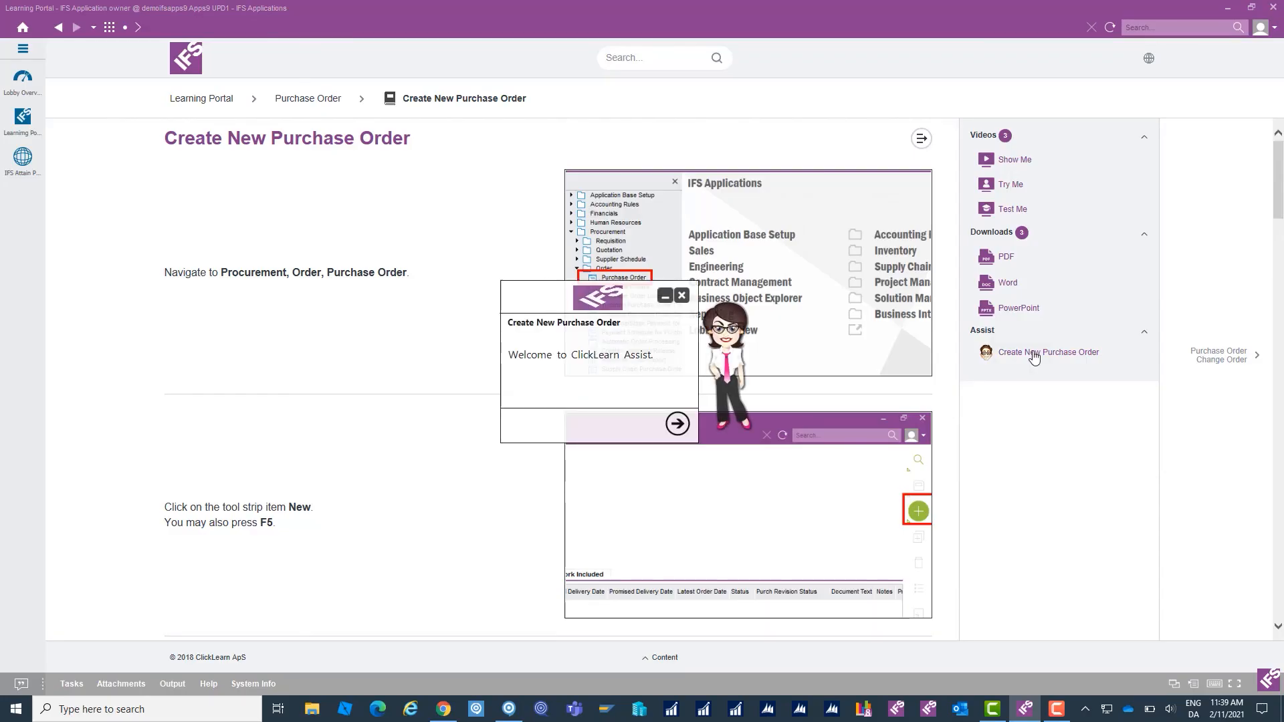